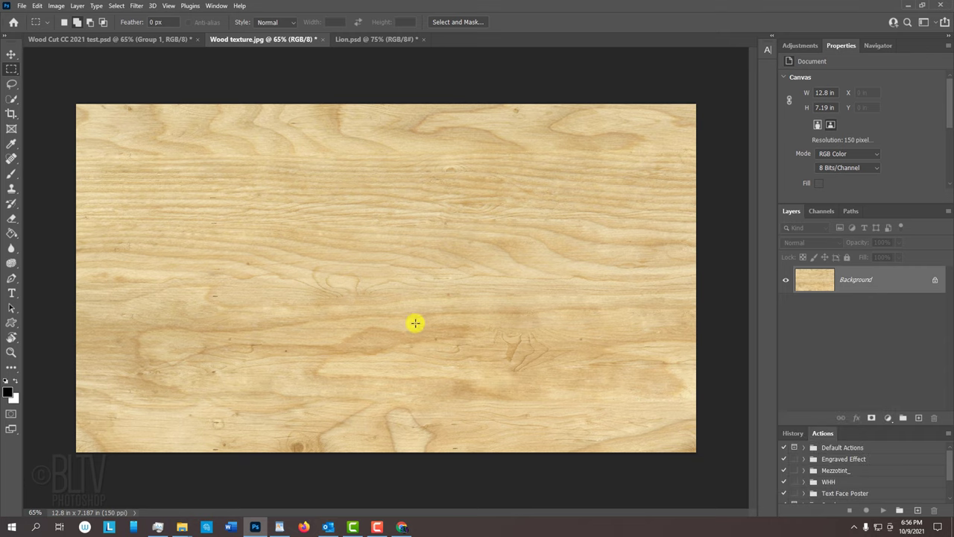
Switch to the Lion.psd document and drag the lion onto the wood texture as a new layer
click(376, 39)
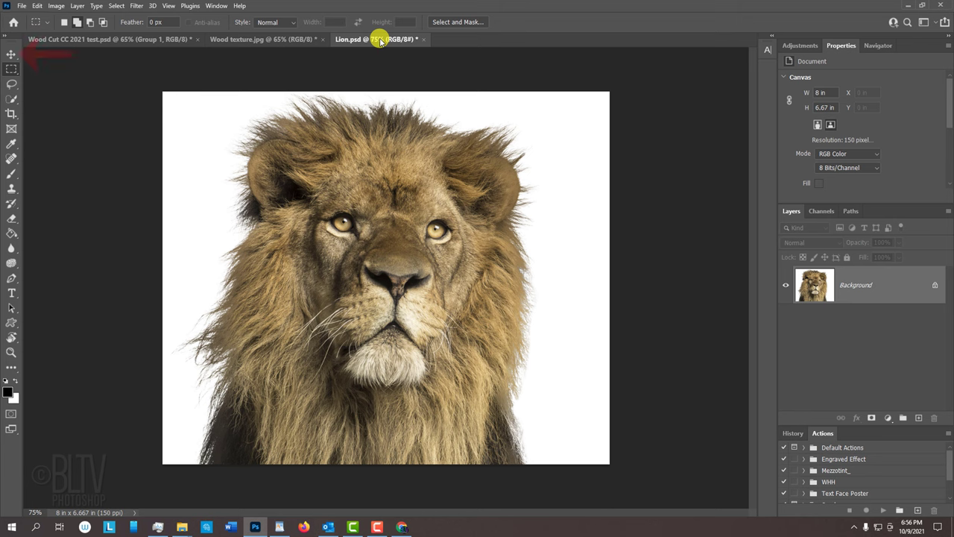
key(v)
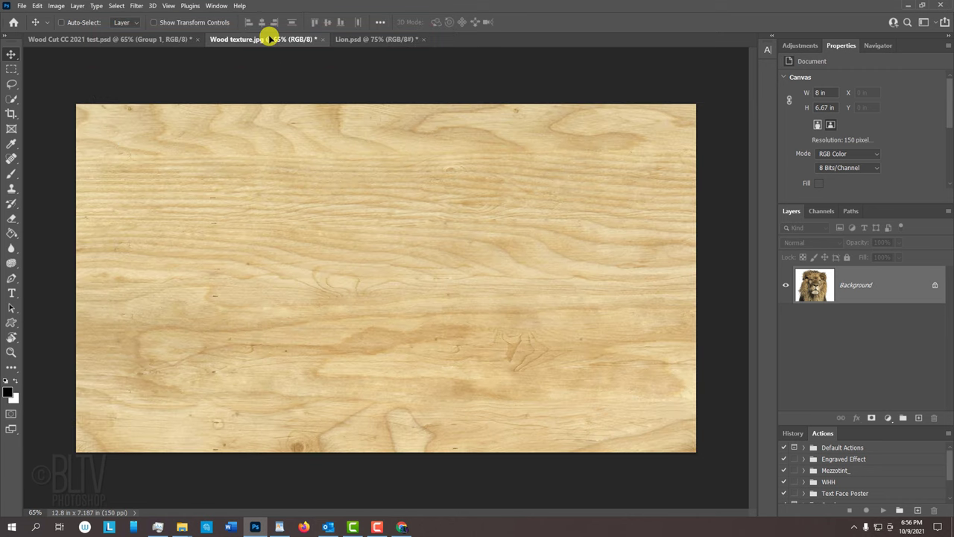
mouse_move(300, 119)
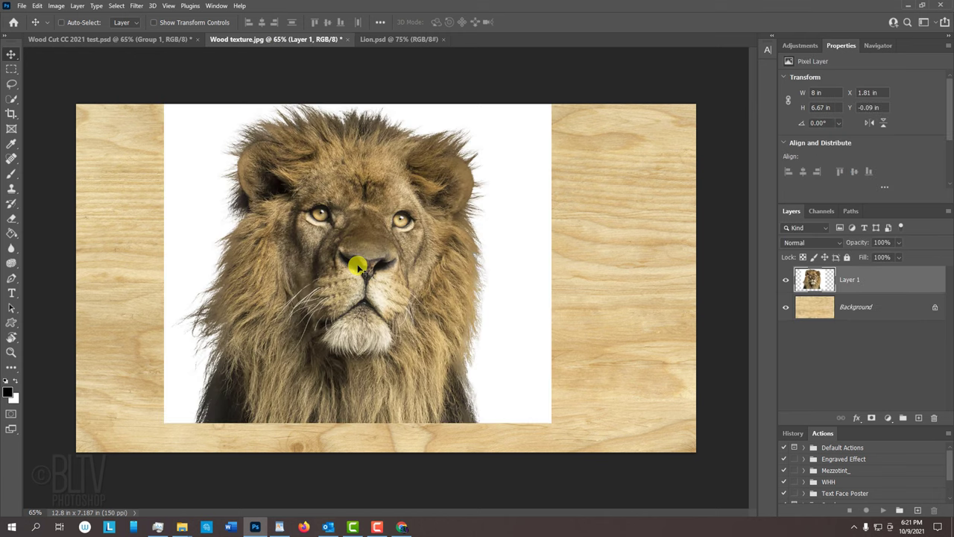
Free-transform Layer 1, scaling the lion until it nearly fills the wood canvas height
key(ctrl+t)
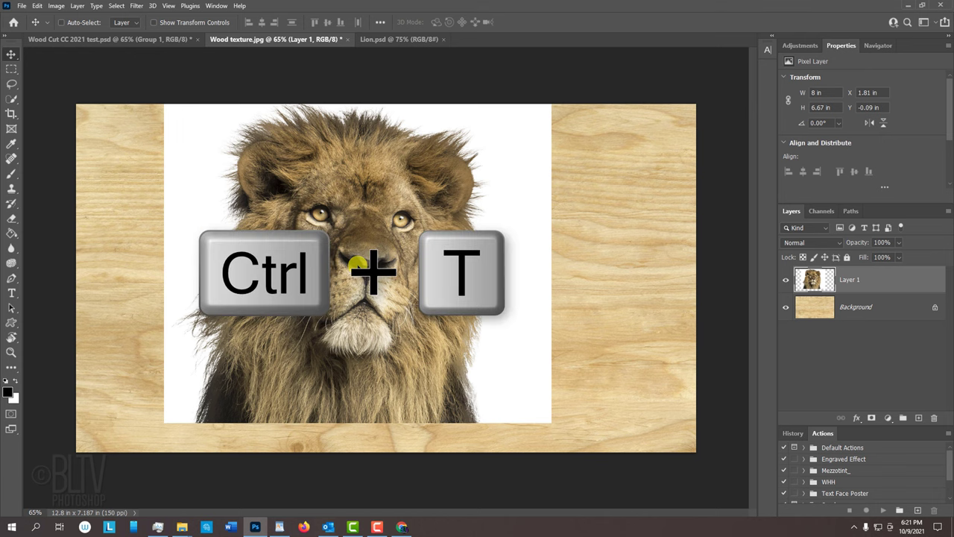
key(ctrl+t)
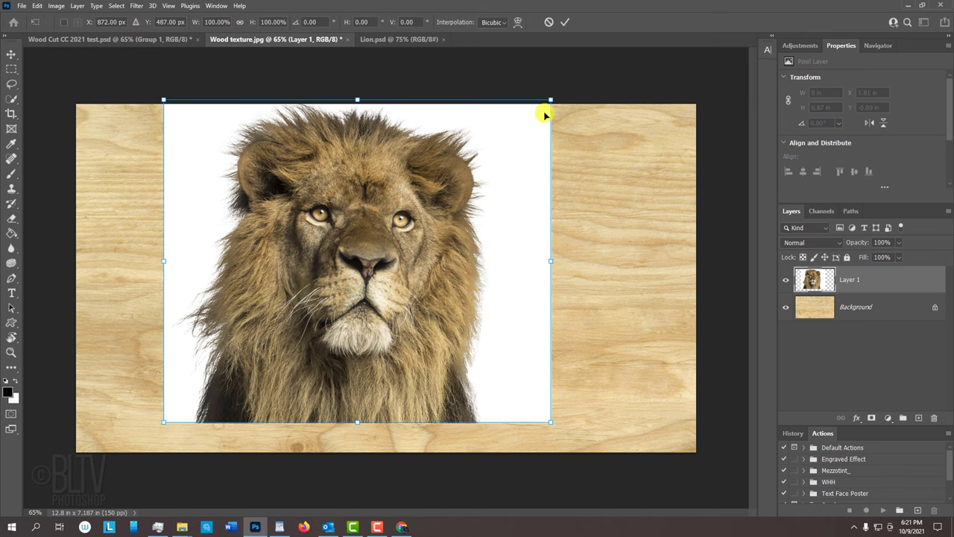
drag(550, 99, 475, 161)
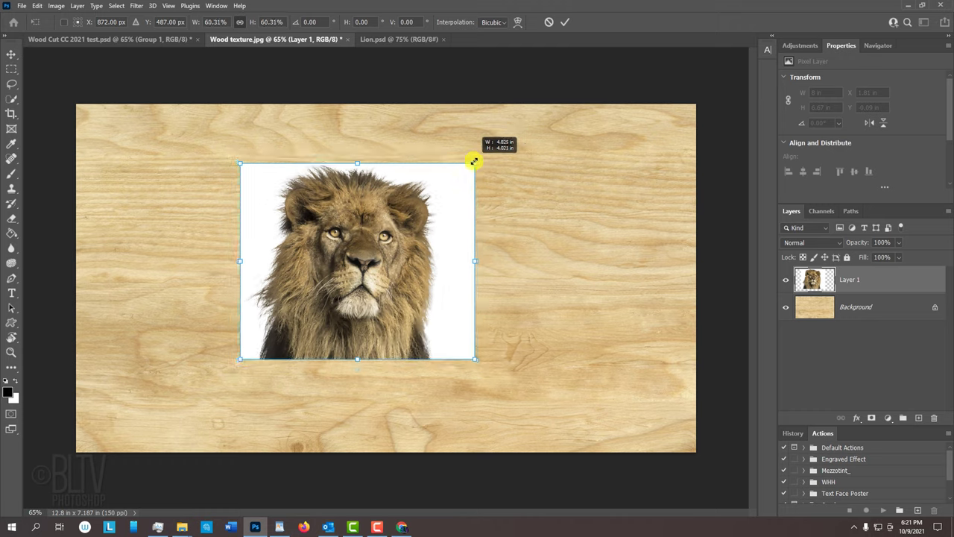
drag(474, 161, 579, 83)
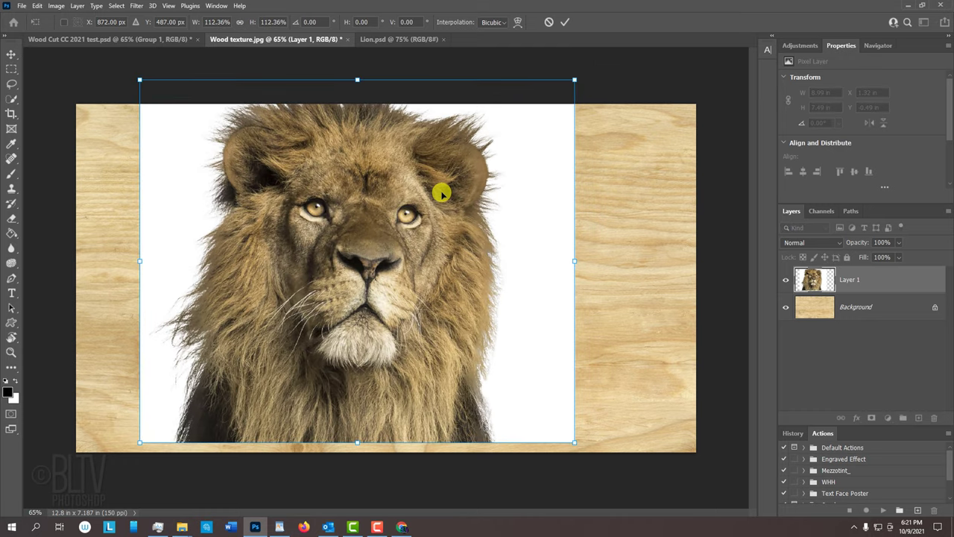
drag(440, 194, 455, 213)
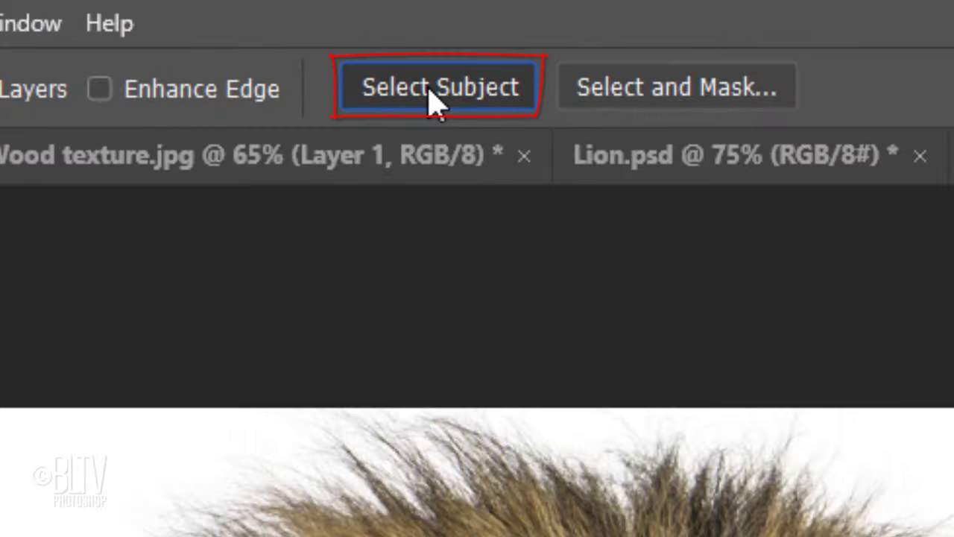
Select the lion with Select Subject, add missed areas, and open the legacy Refine Edge dialog
click(438, 86)
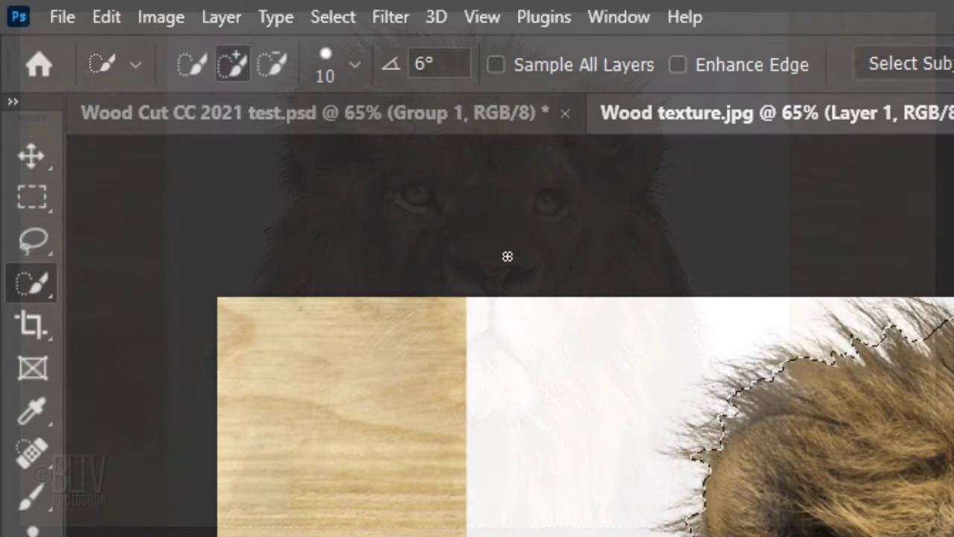
click(332, 17)
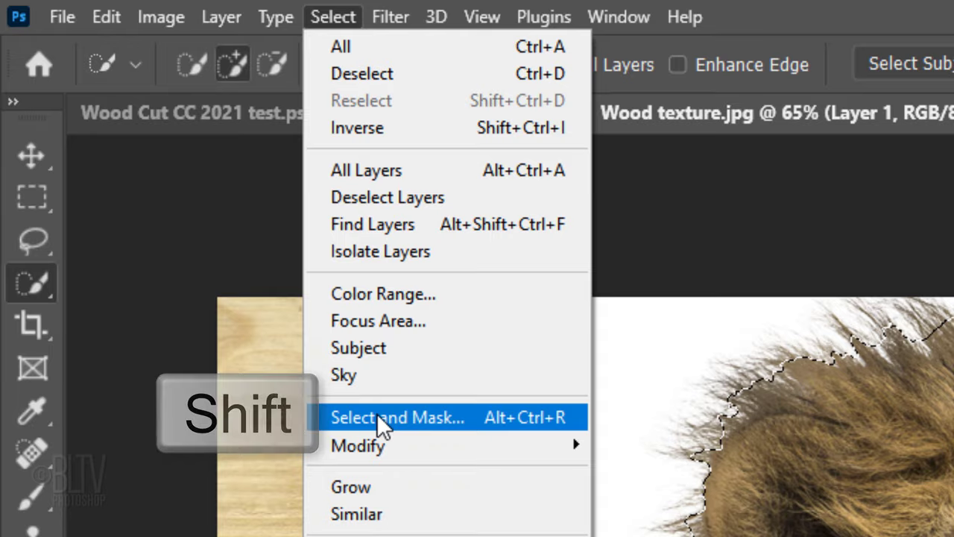
click(398, 417)
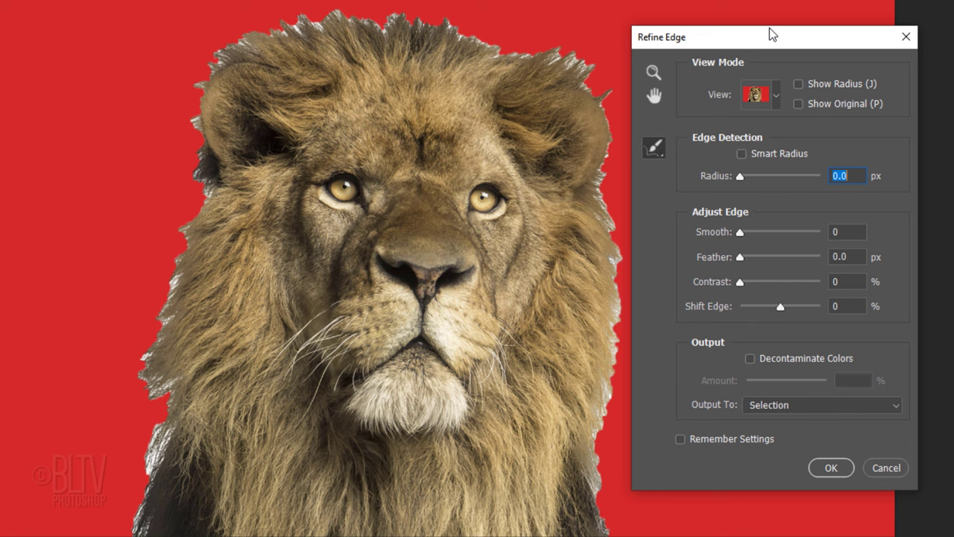
Use Smart Radius, brush the mane edges, decontaminate colours at 100%, and output a masked layer
click(741, 154)
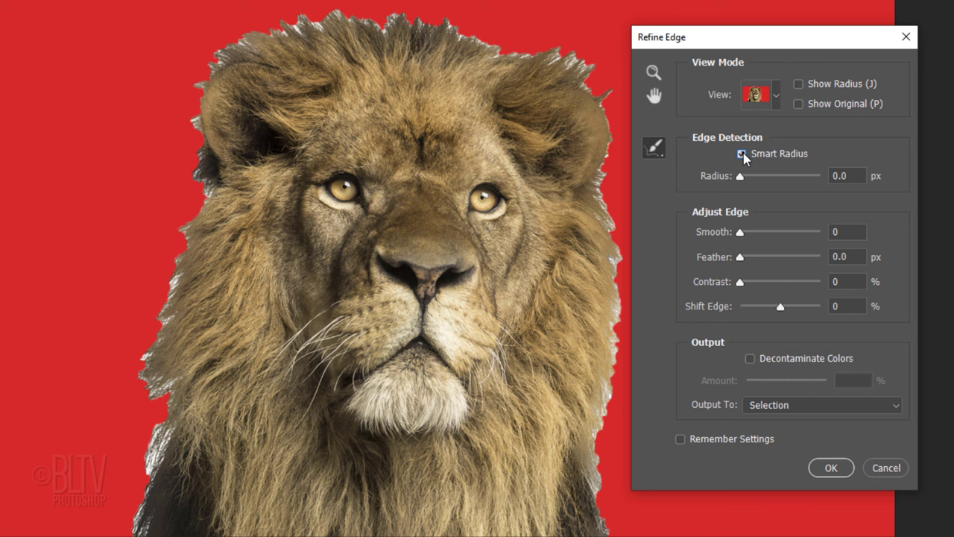
click(741, 153)
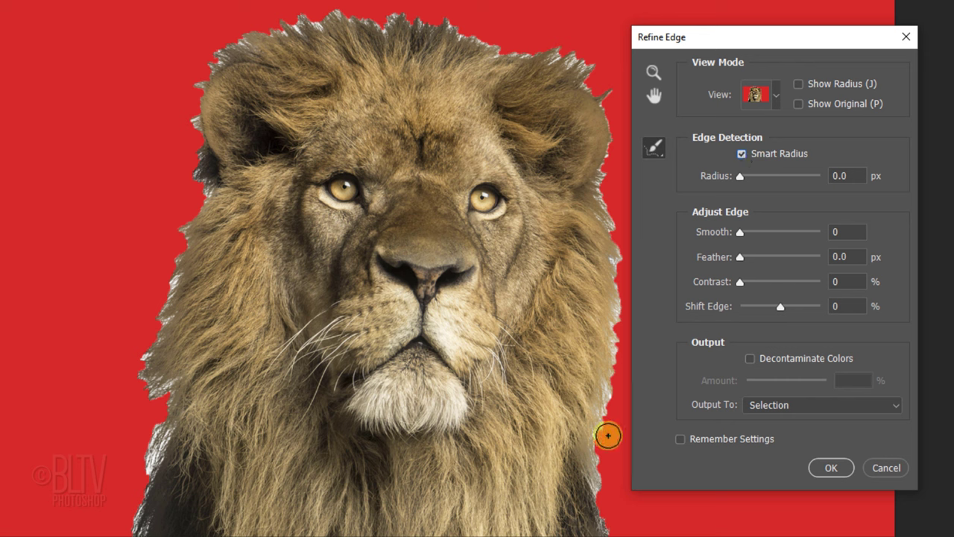
mouse_move(608, 529)
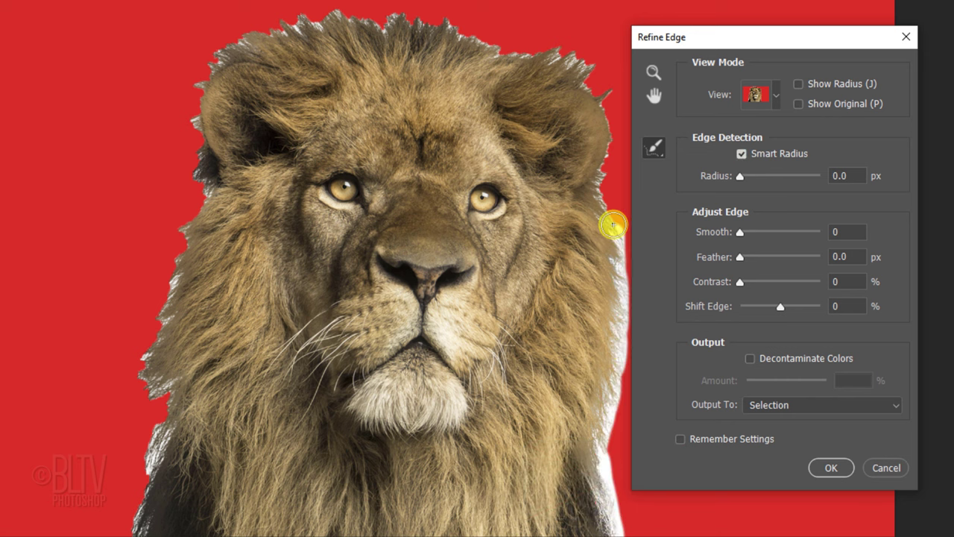
drag(611, 224, 183, 58)
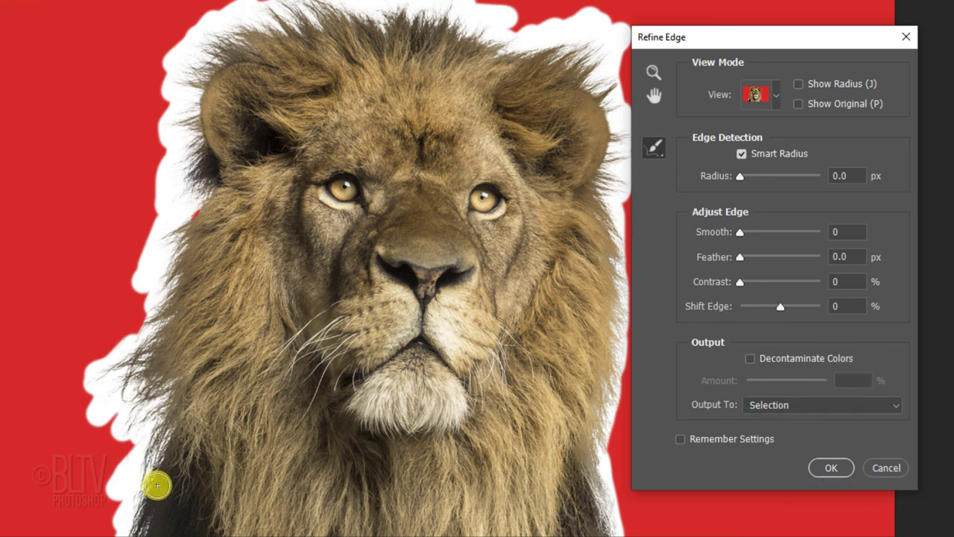
drag(157, 485, 337, 25)
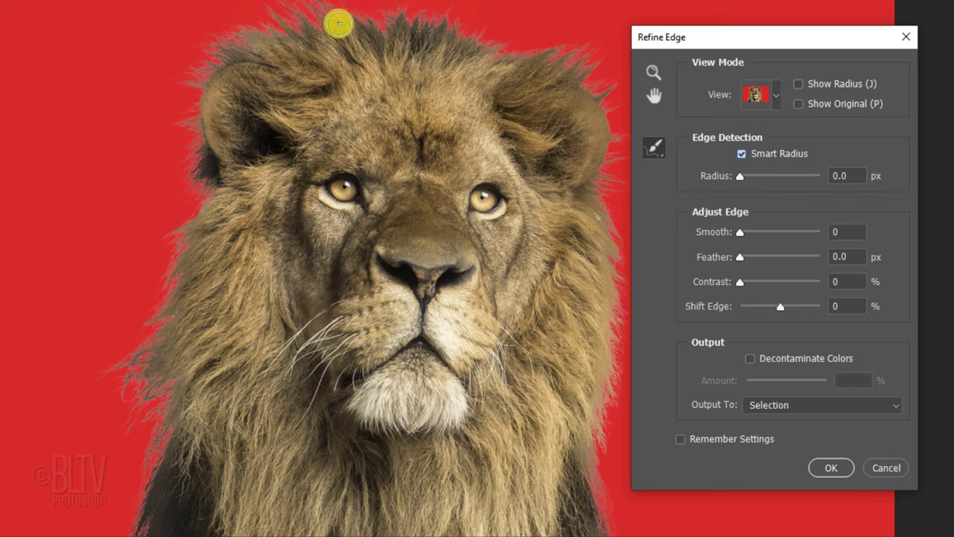
click(750, 358)
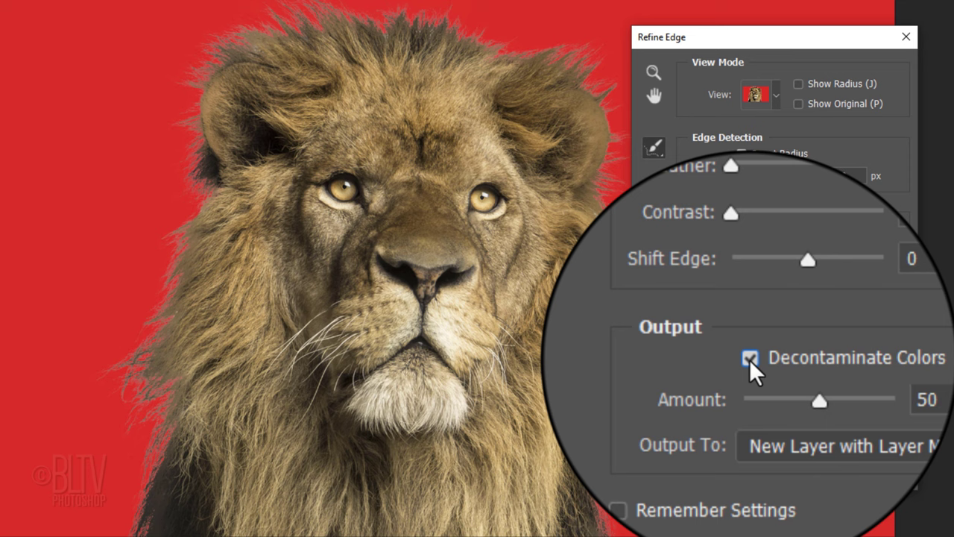
drag(819, 400, 801, 380)
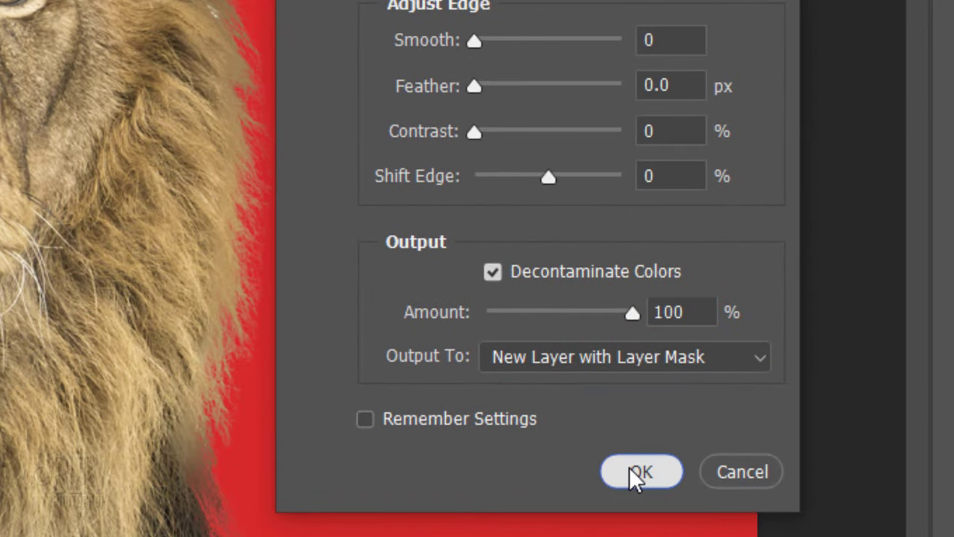
click(639, 471)
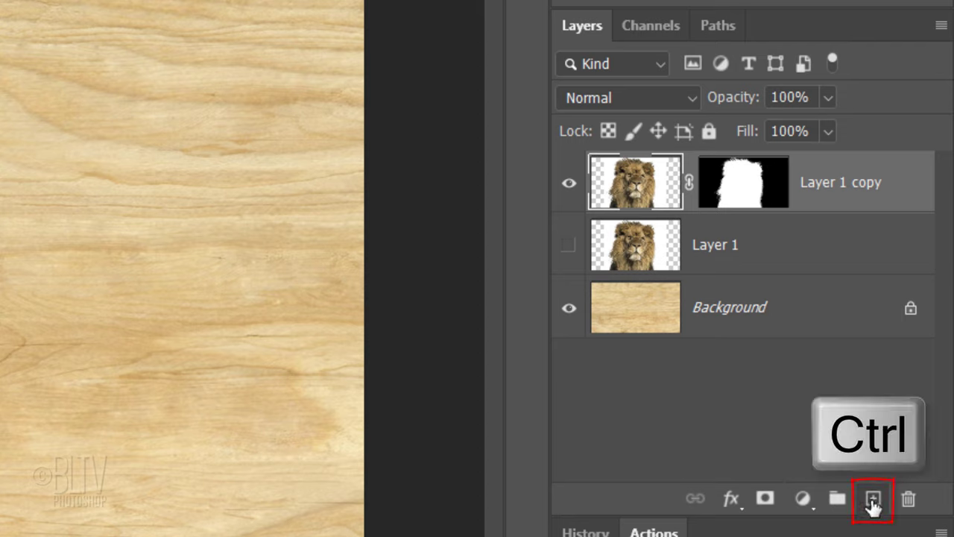
Add a new layer beneath the masked lion and fill it with white
click(872, 498)
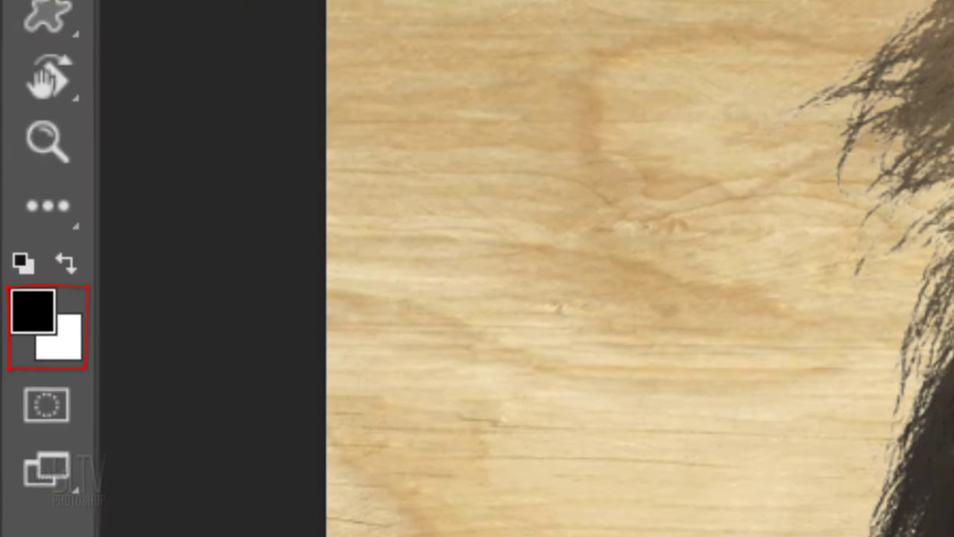
key(ctrl+Delete)
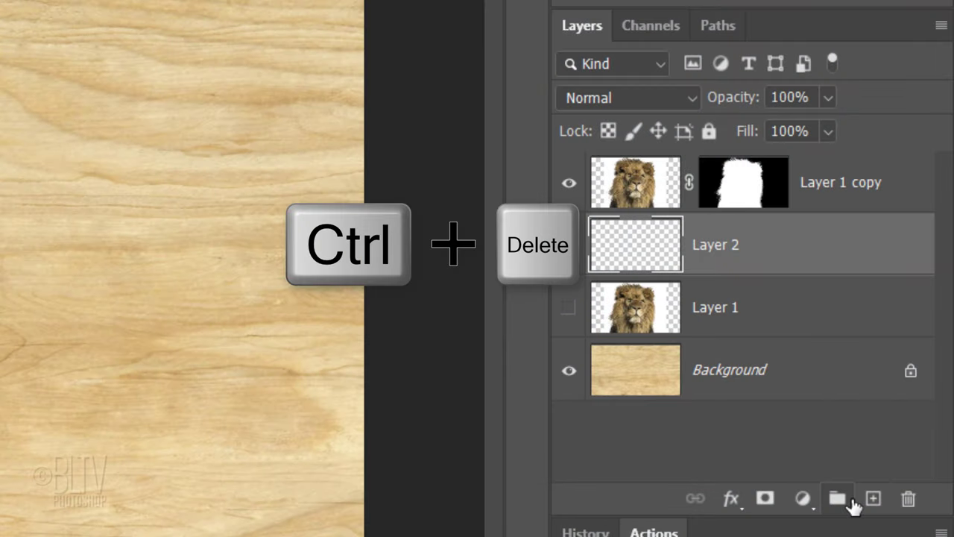
key(Ctrl+Delete)
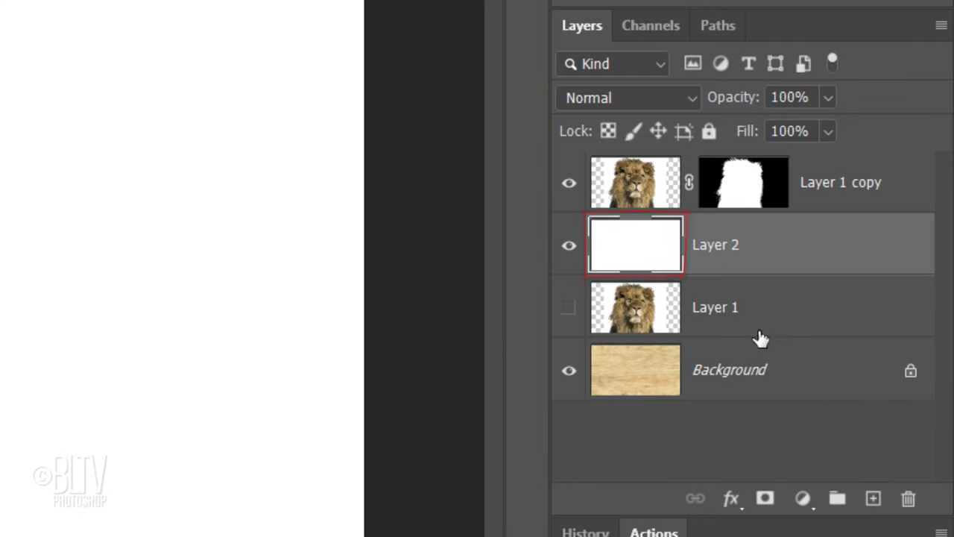
click(634, 182)
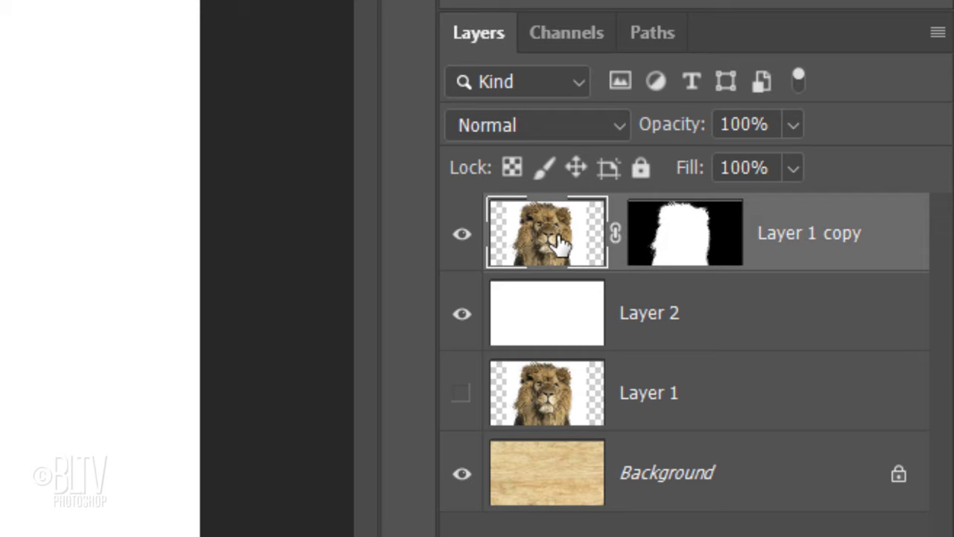
mouse_move(863, 116)
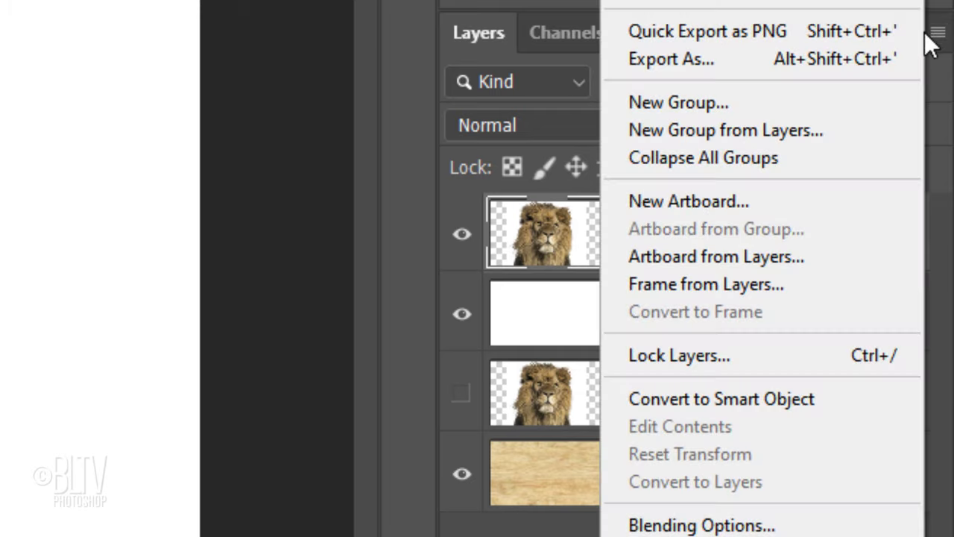
mouse_move(696, 408)
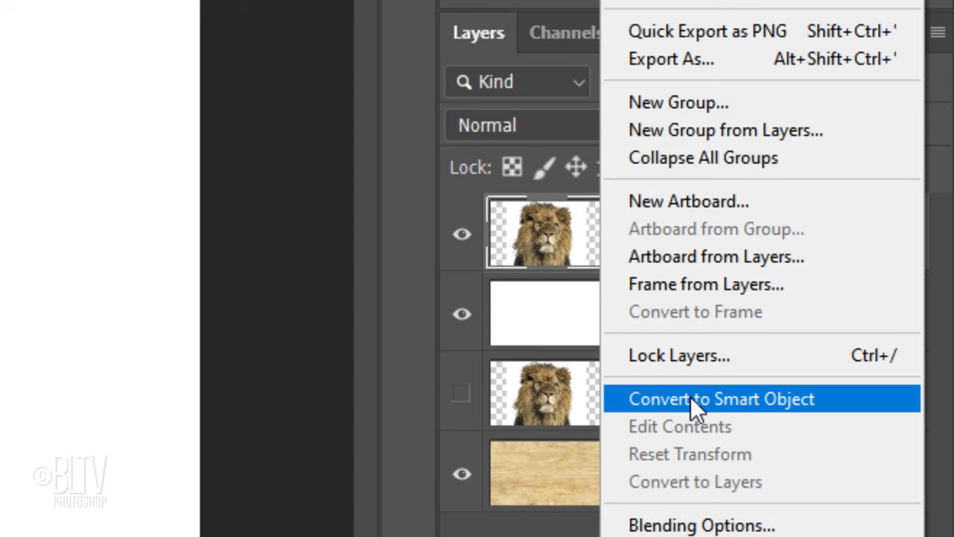
Convert Layer 1 copy, the masked lion cutout, into a smart object
click(720, 398)
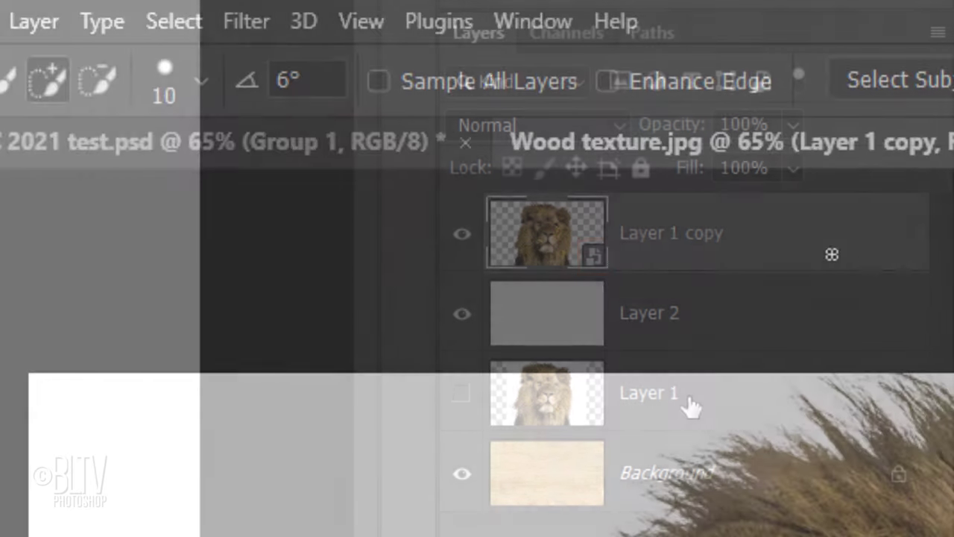
click(246, 21)
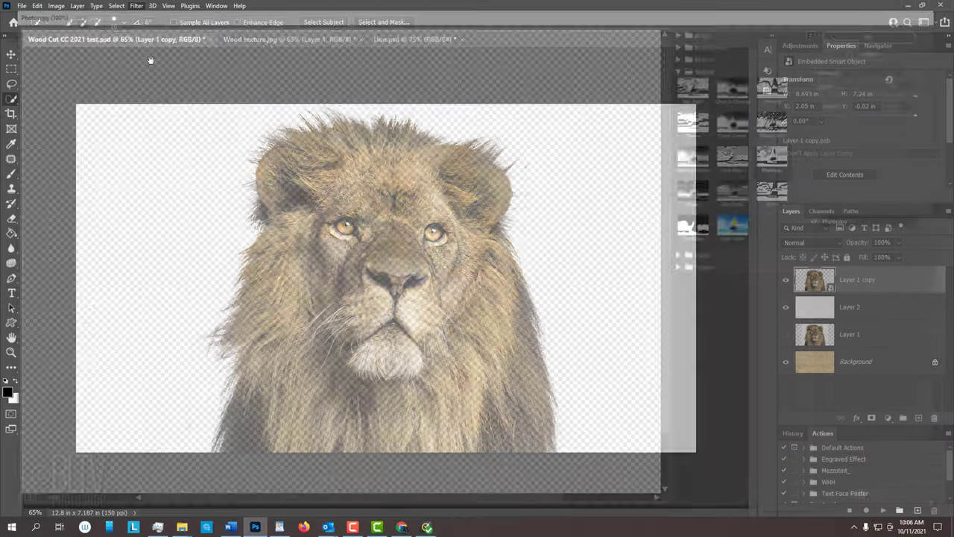
click(136, 5)
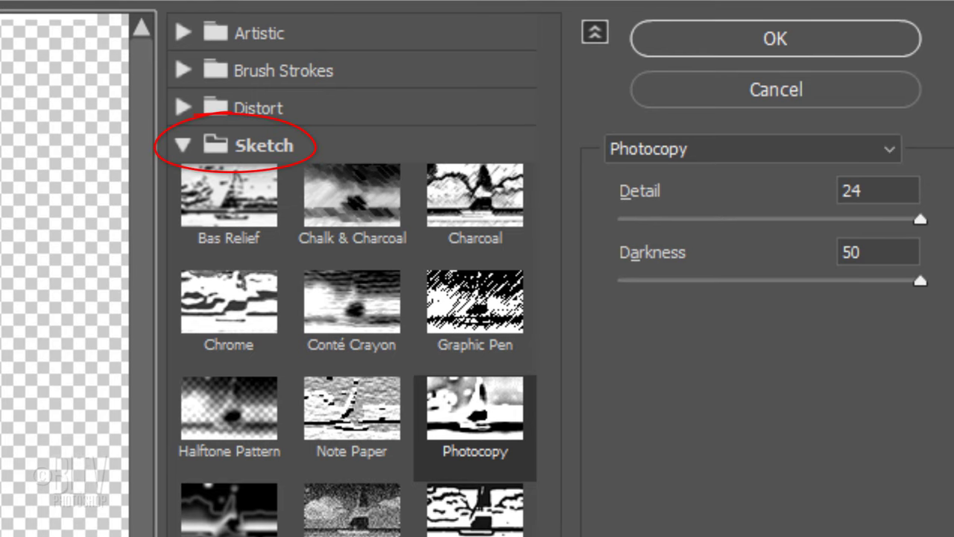
Apply the Sketch > Photocopy filter, raising the Detail amount for bolder lines
click(474, 406)
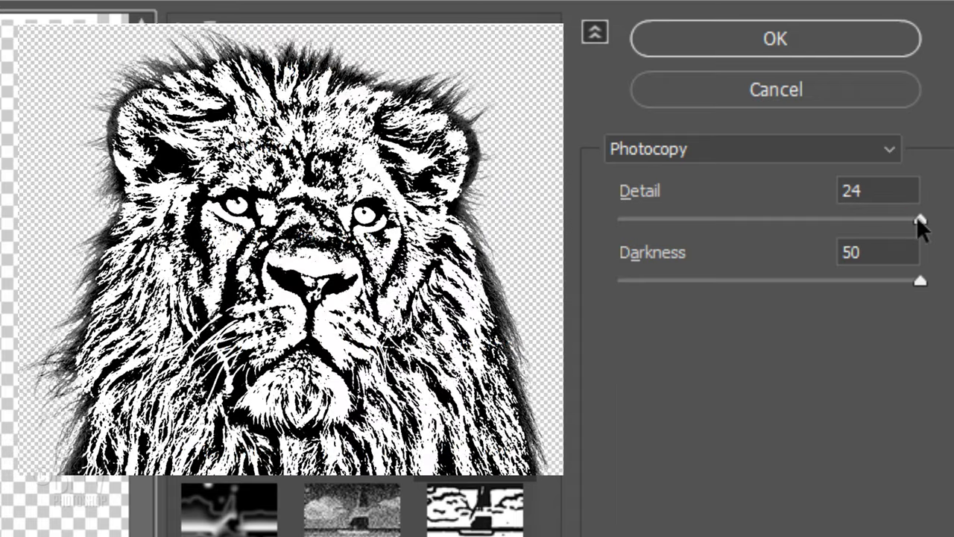
drag(918, 218, 652, 219)
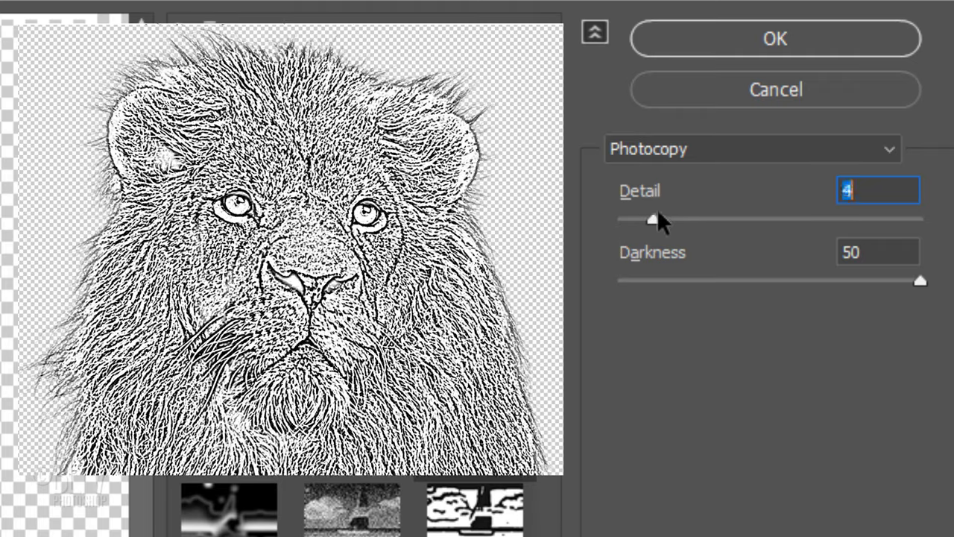
drag(653, 219, 920, 218)
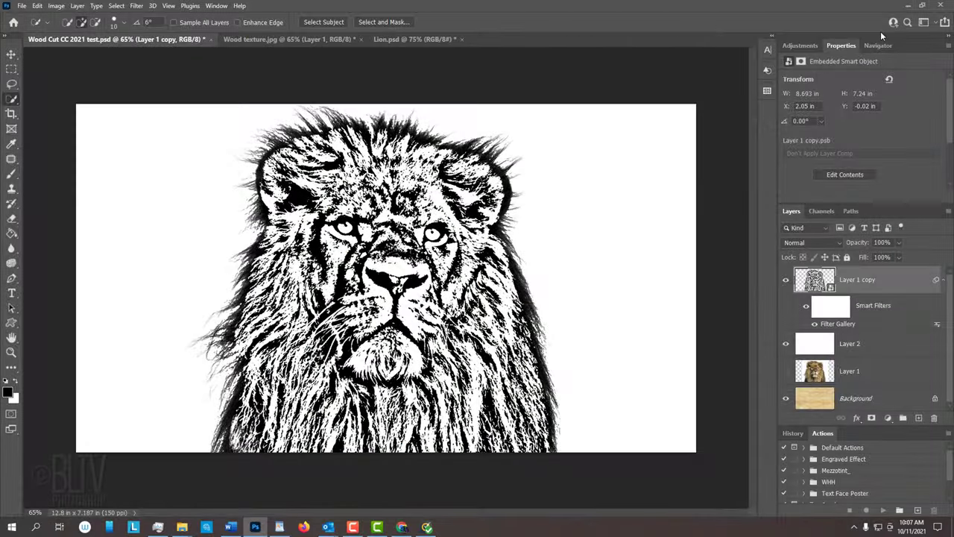
Load the sketch's RGB luminosity as a layer mask on the lion and hide white Layer 2
click(821, 211)
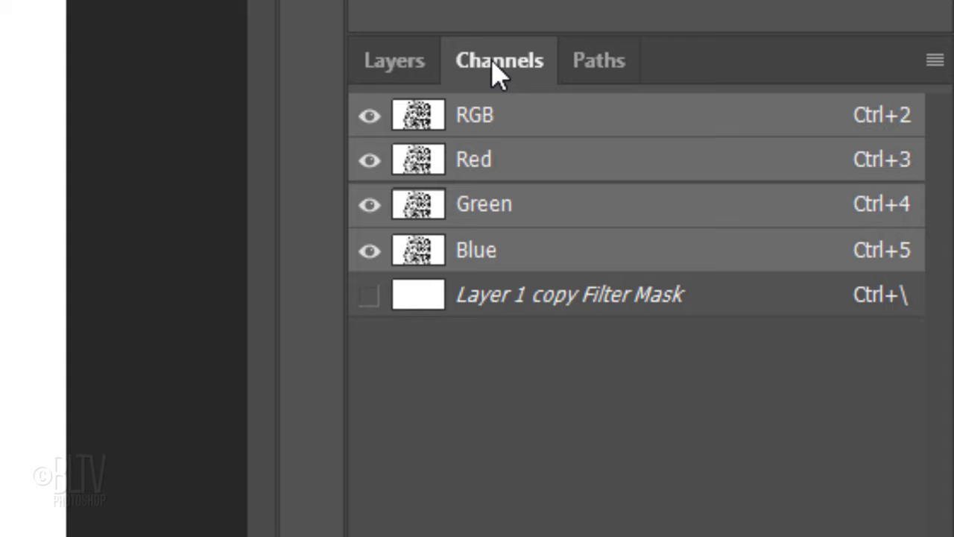
mouse_move(443, 89)
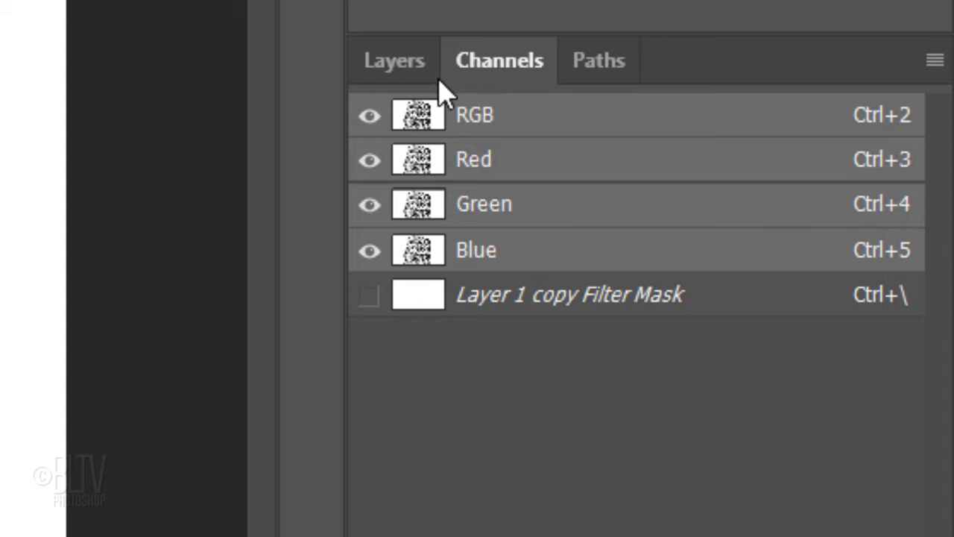
click(417, 115)
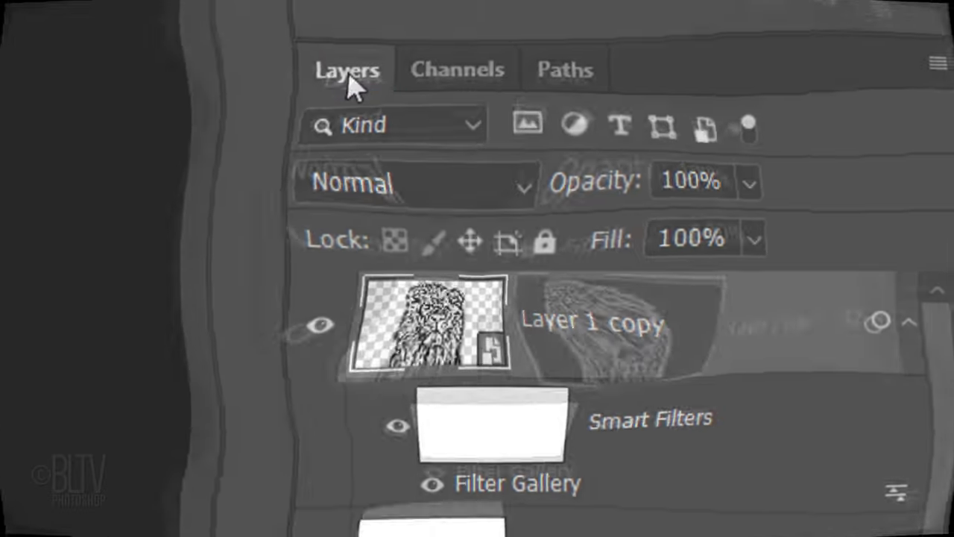
click(610, 322)
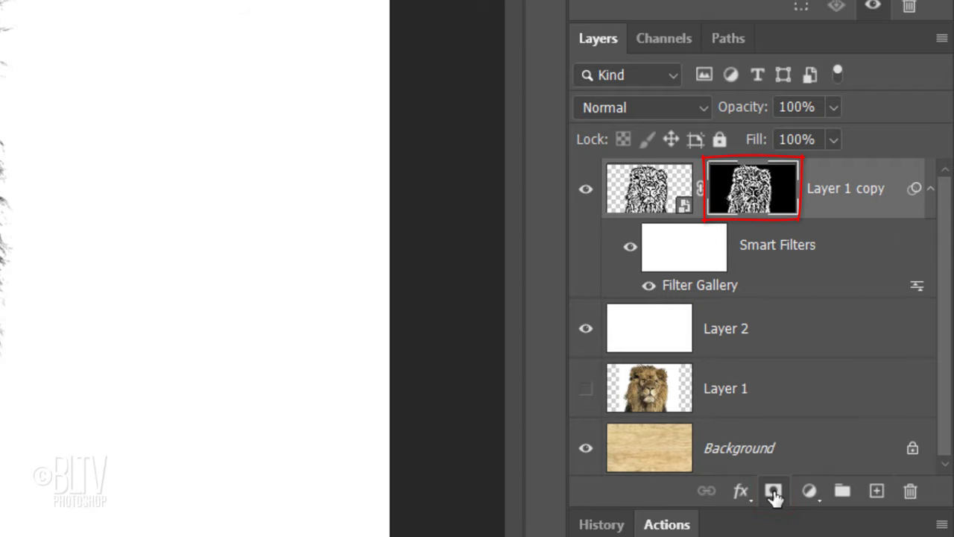
click(586, 328)
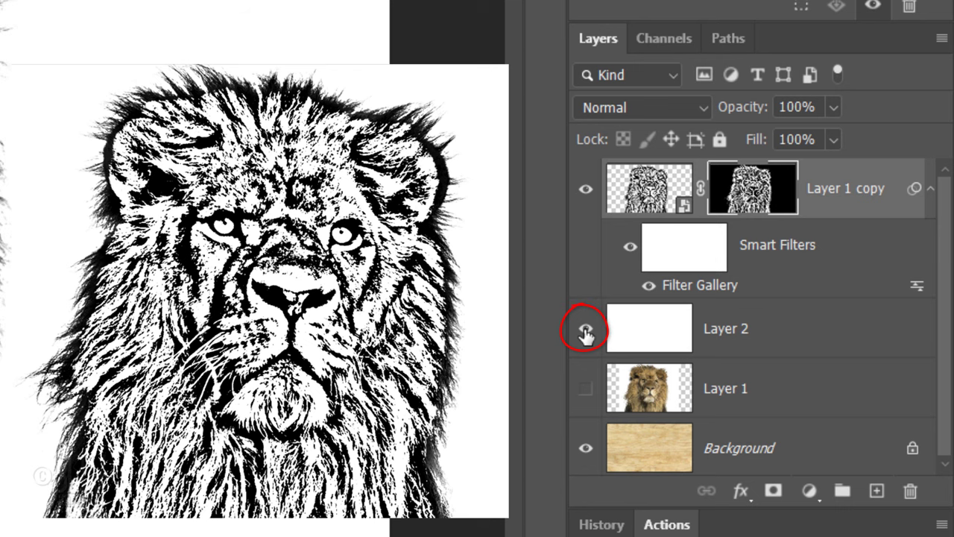
click(585, 327)
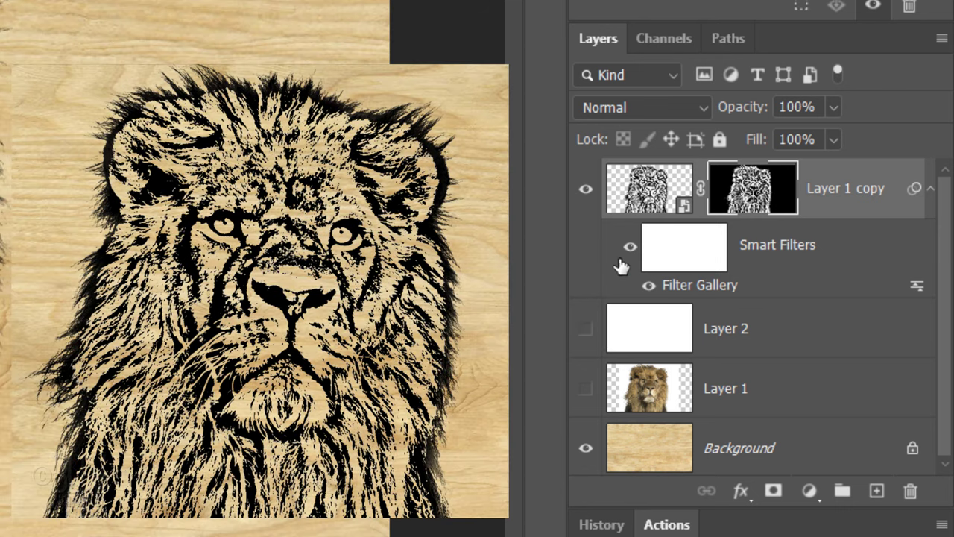
Set the lion sketch layer's blend mode to Soft Light and duplicate it
click(641, 107)
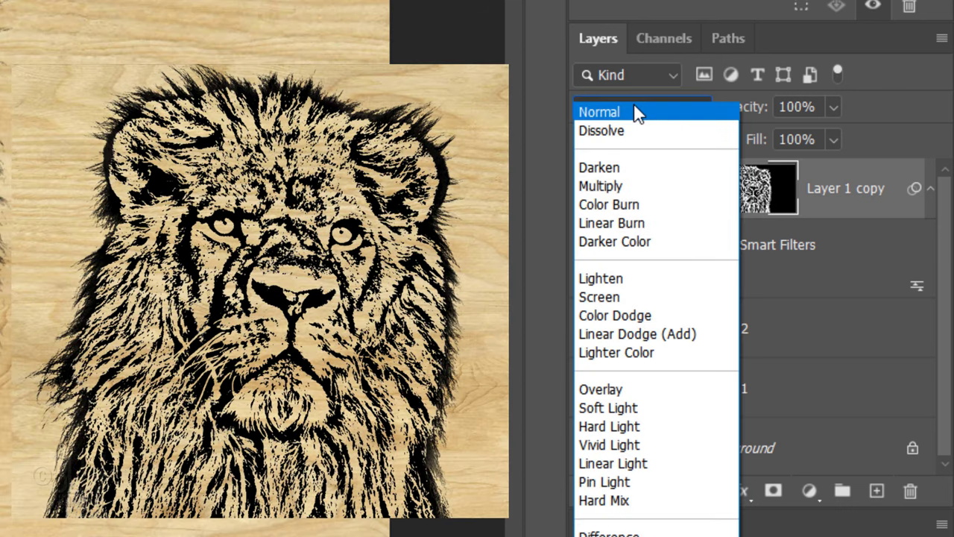
click(608, 408)
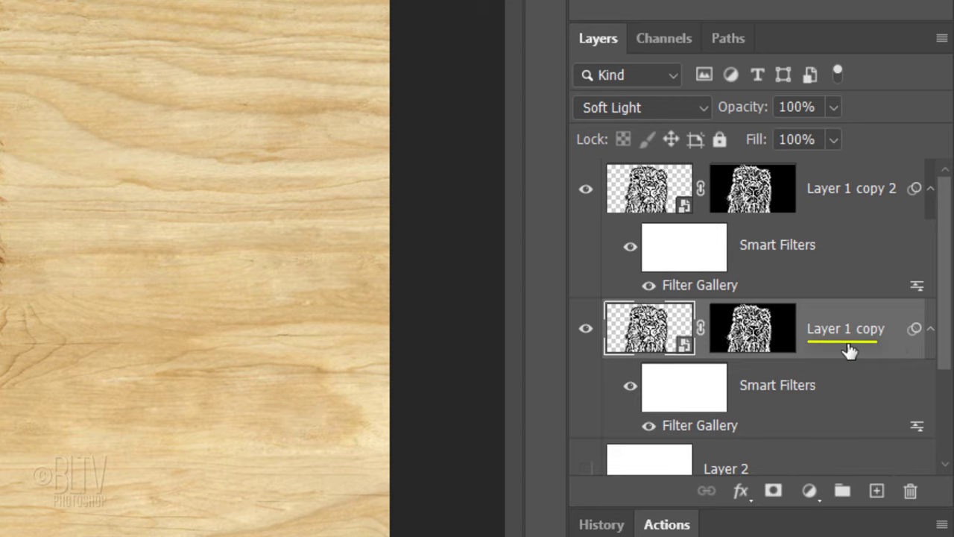
double_click(846, 328)
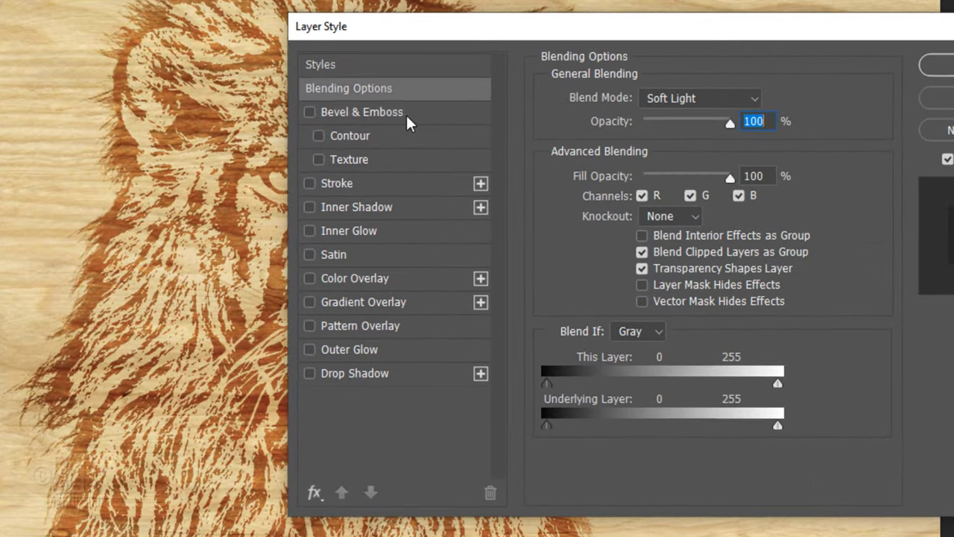
Add Inner Bevel, Chisel Soft, Depth 100, Direction Down, Size 5 to the lower sketch layer
click(362, 111)
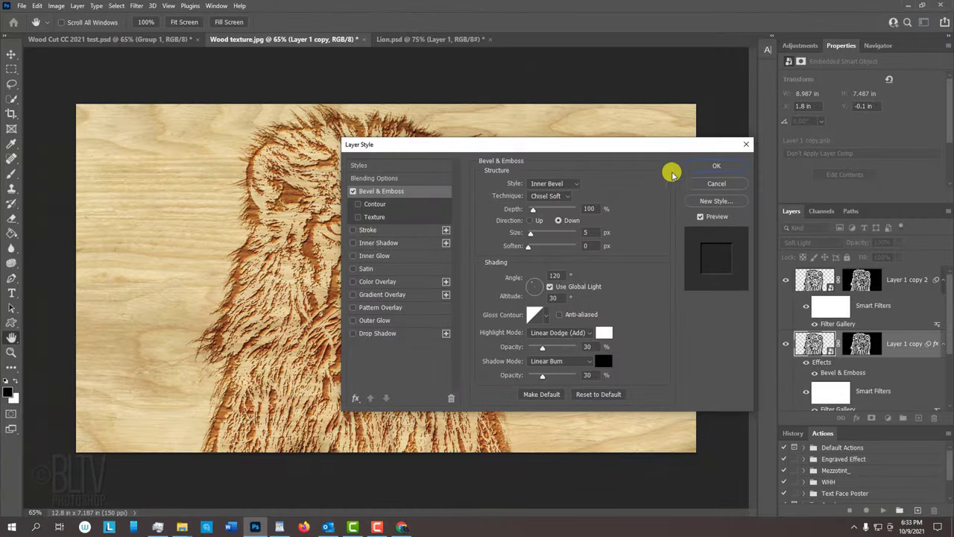
click(715, 166)
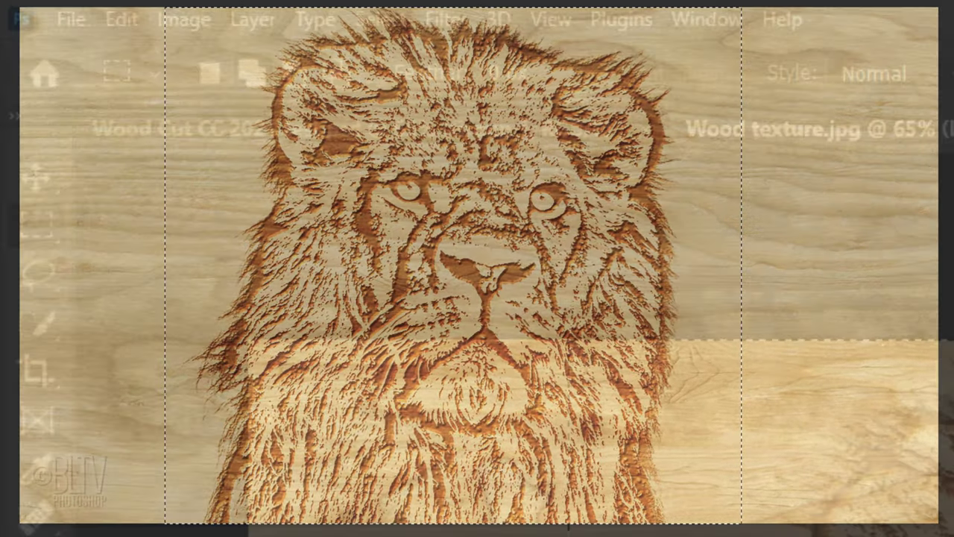
Crop the wood canvas to the square selection around the carved lion via Image > Crop
click(183, 19)
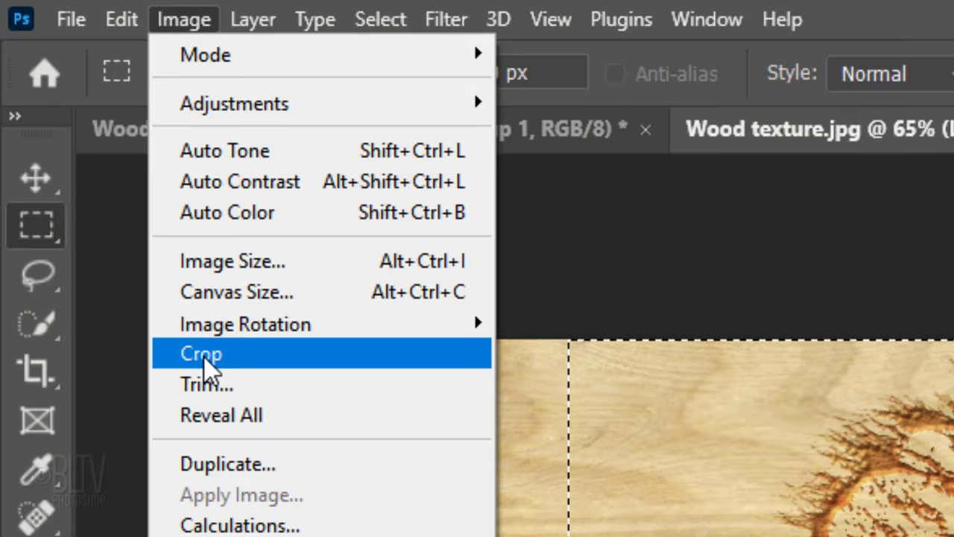
click(201, 352)
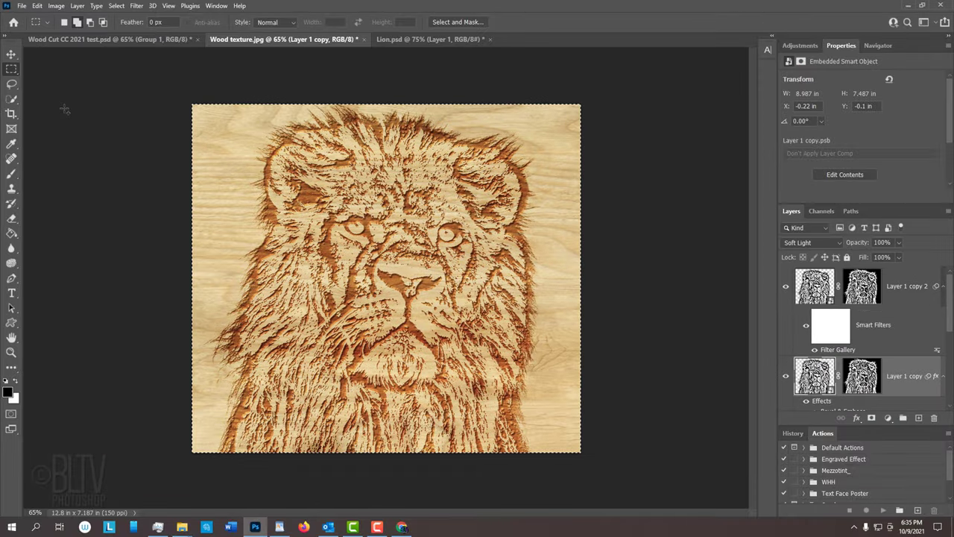